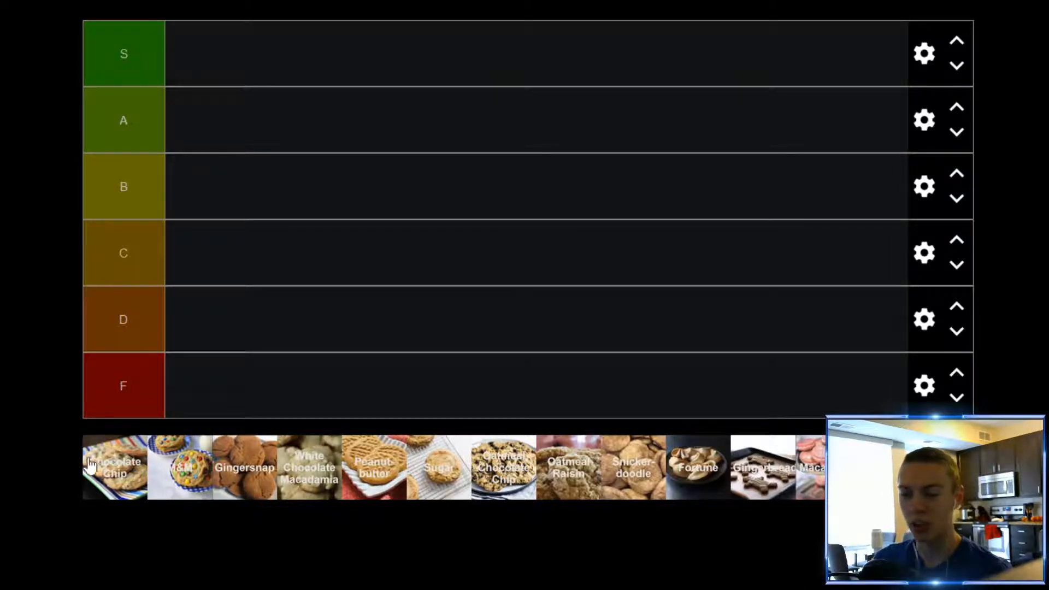
mouse_move(134, 474)
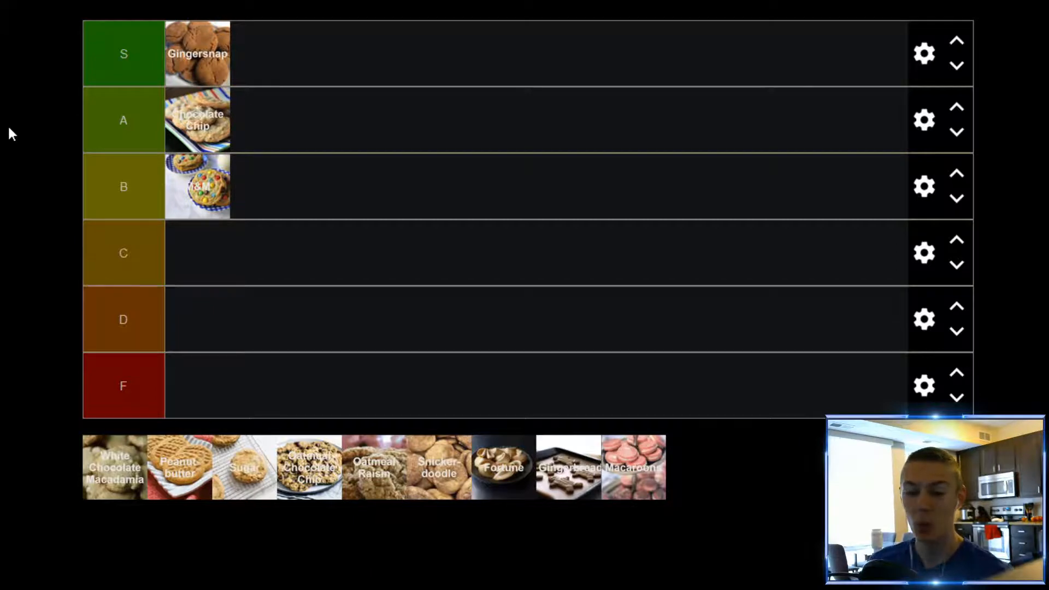
mouse_move(114, 471)
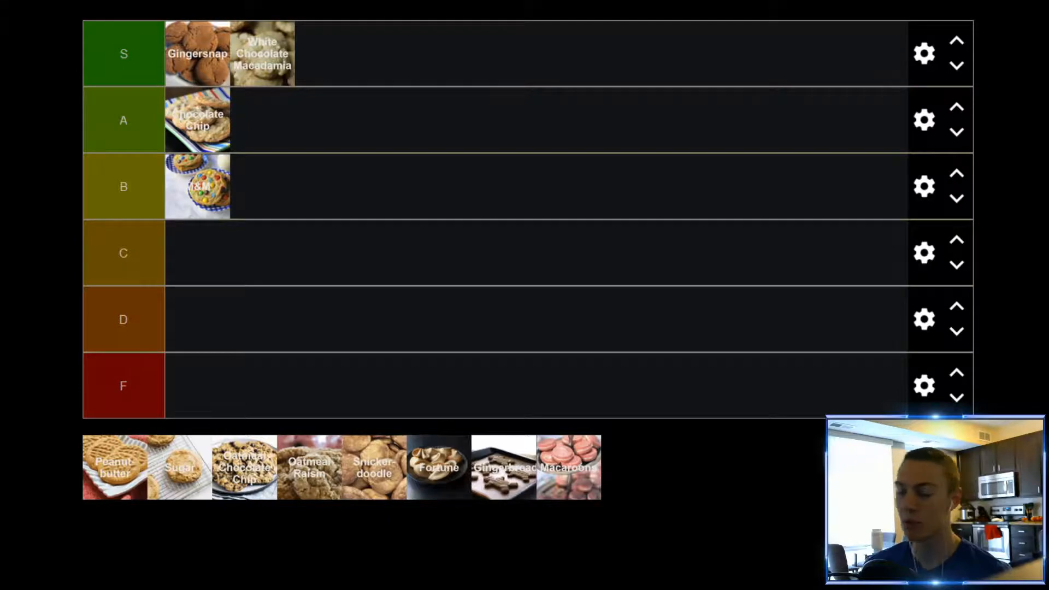
mouse_move(120, 452)
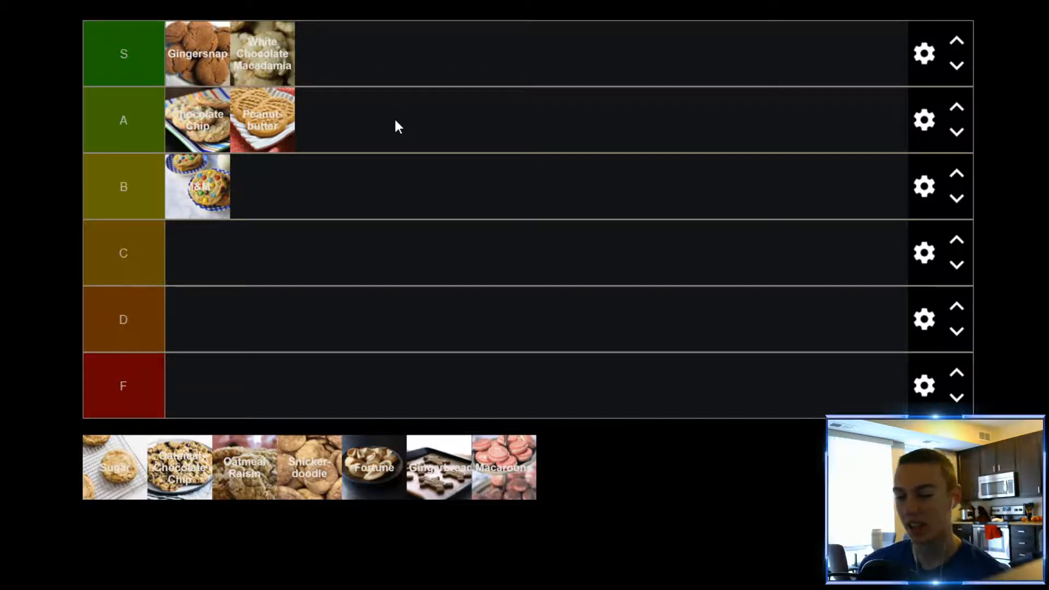
mouse_move(93, 469)
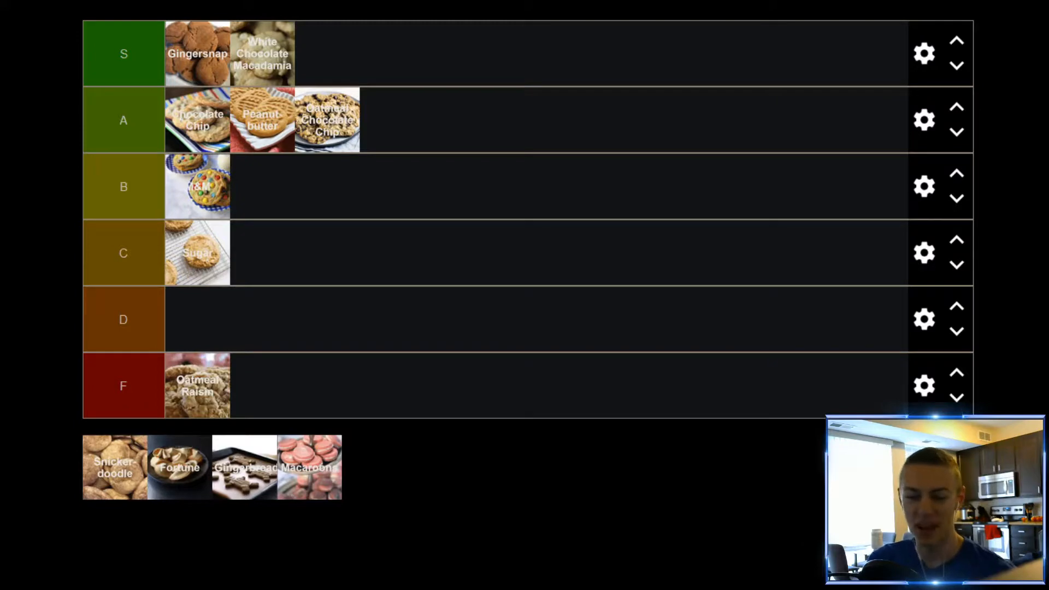
mouse_move(107, 472)
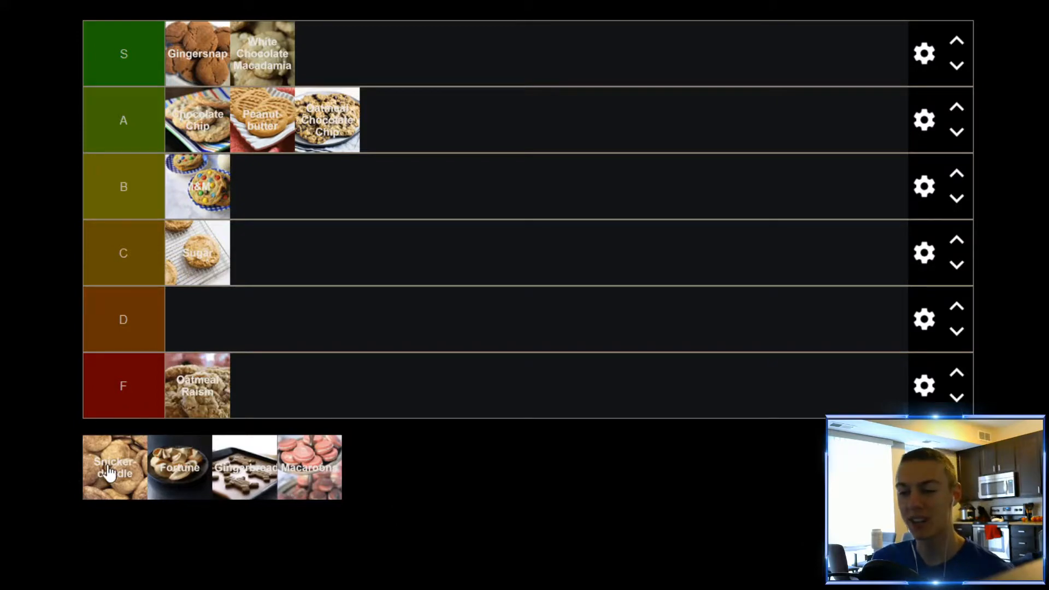